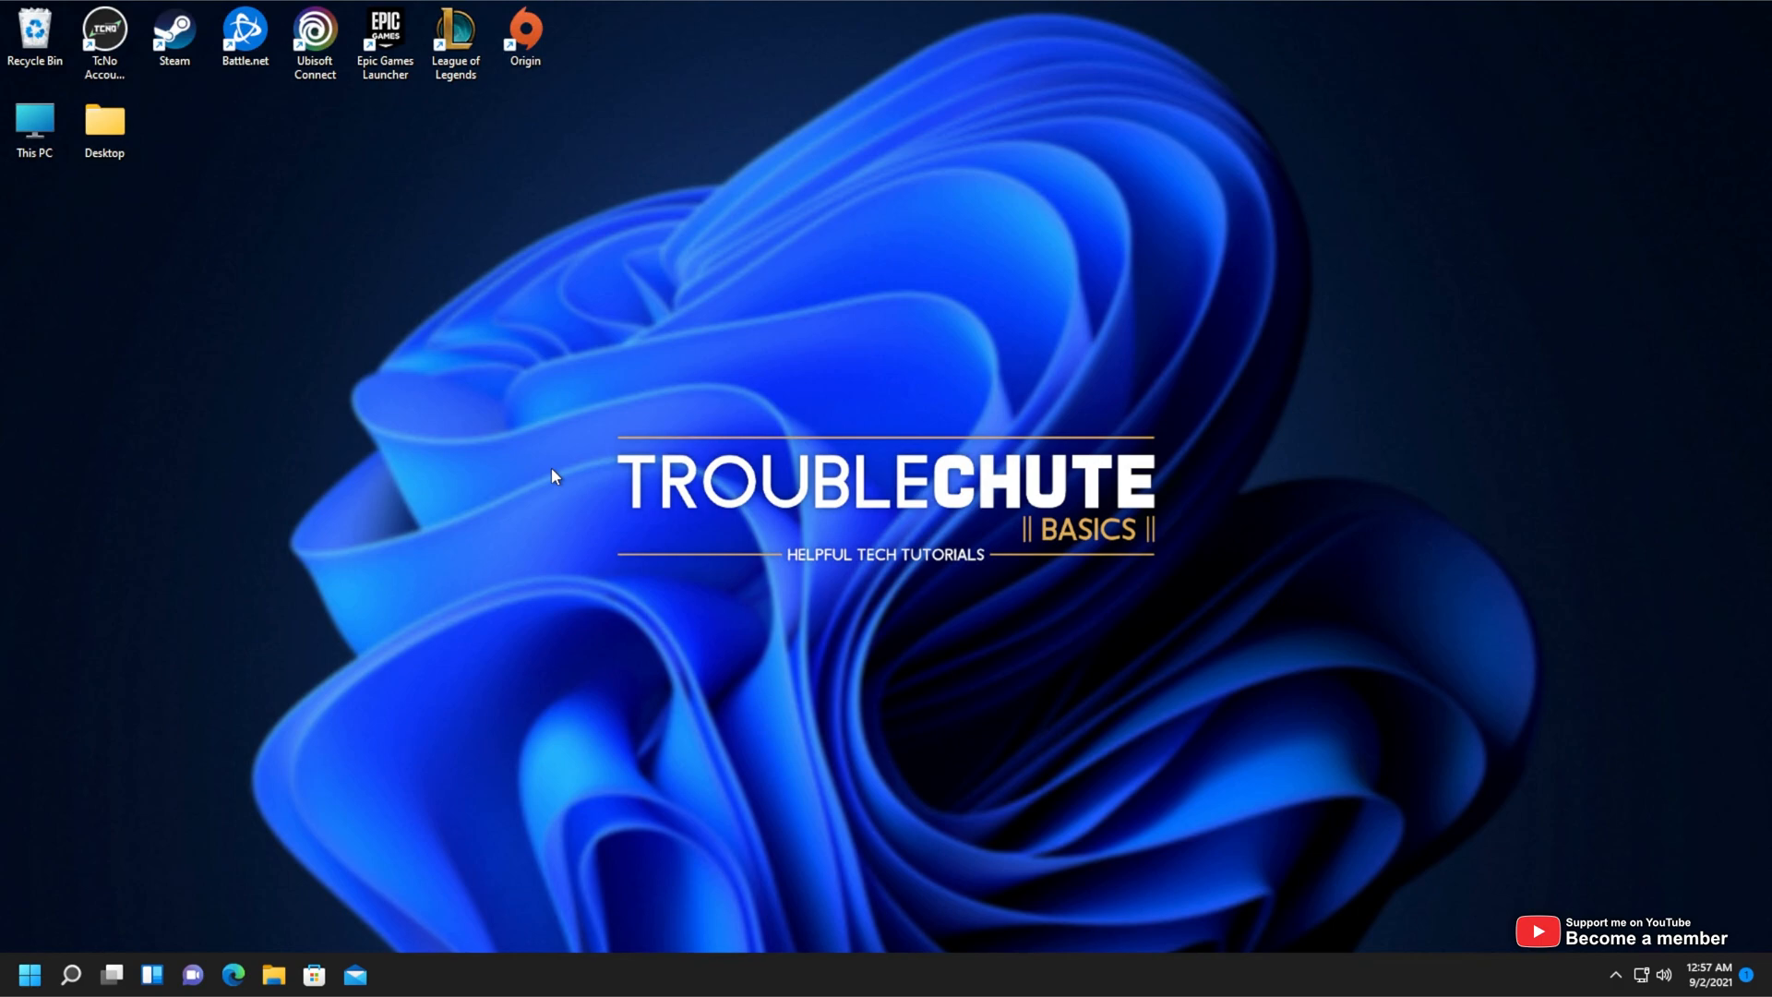
mouse_move(758, 458)
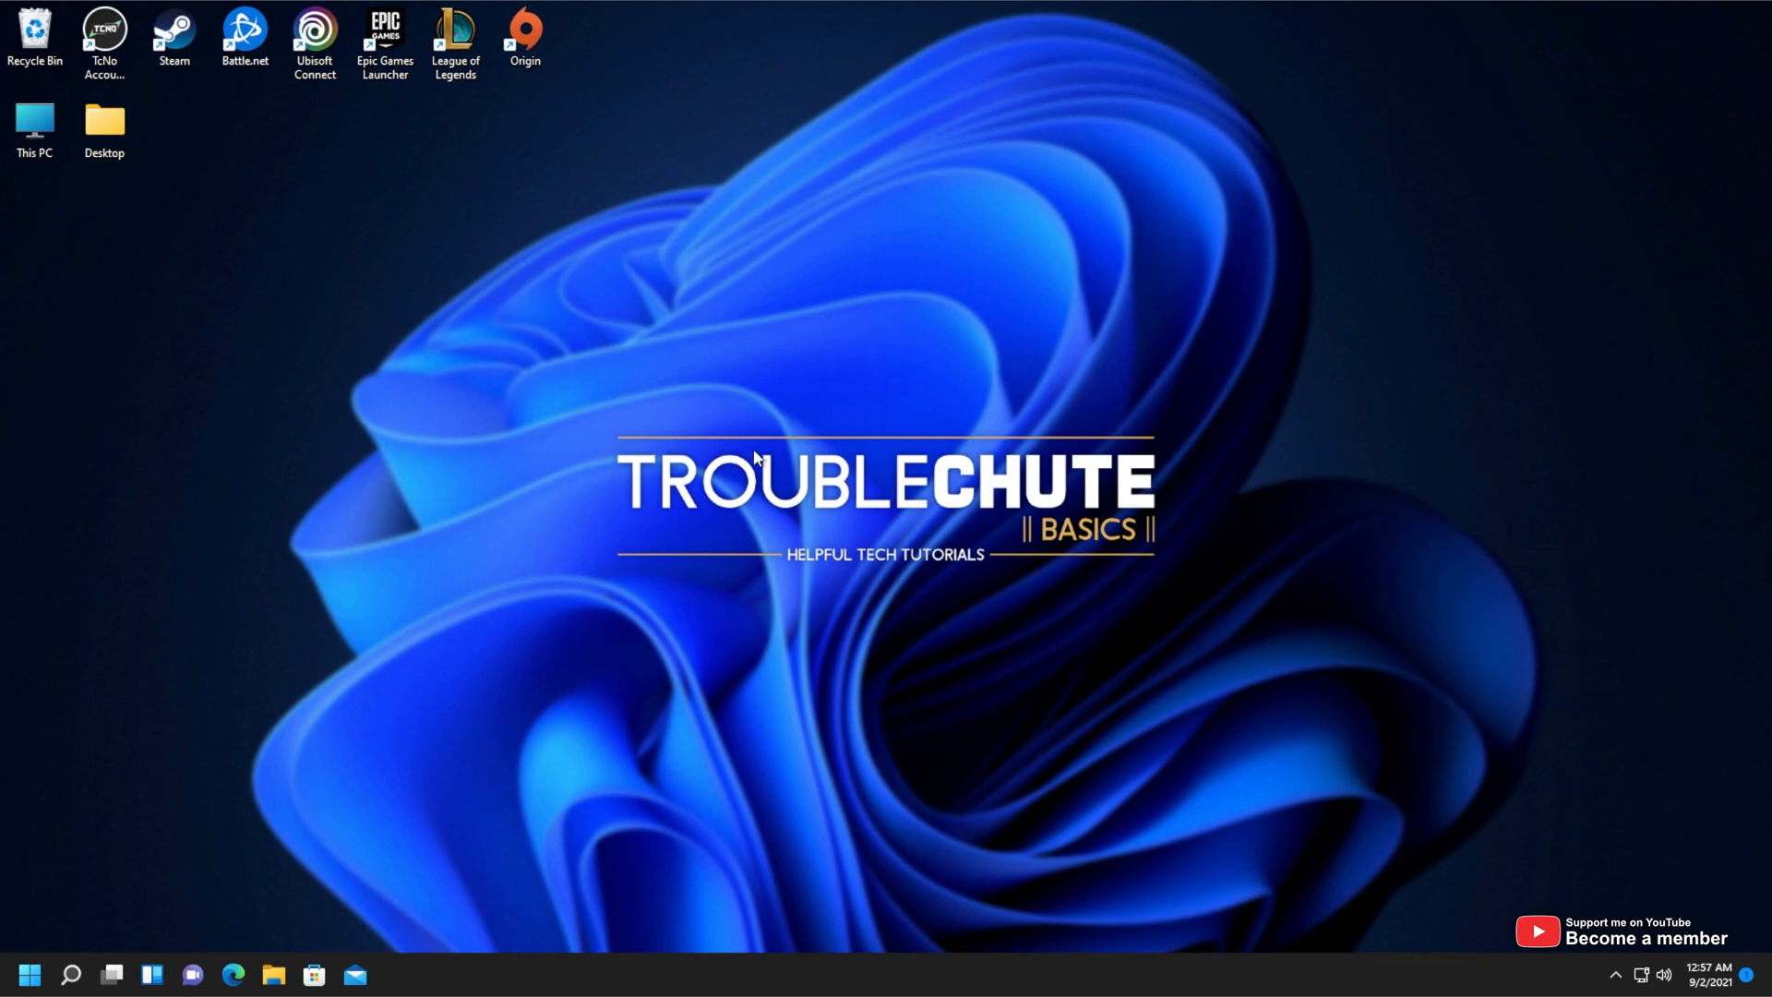
Launch File Explorer from the taskbar, landing on Quick access with its folders and recent files
click(272, 974)
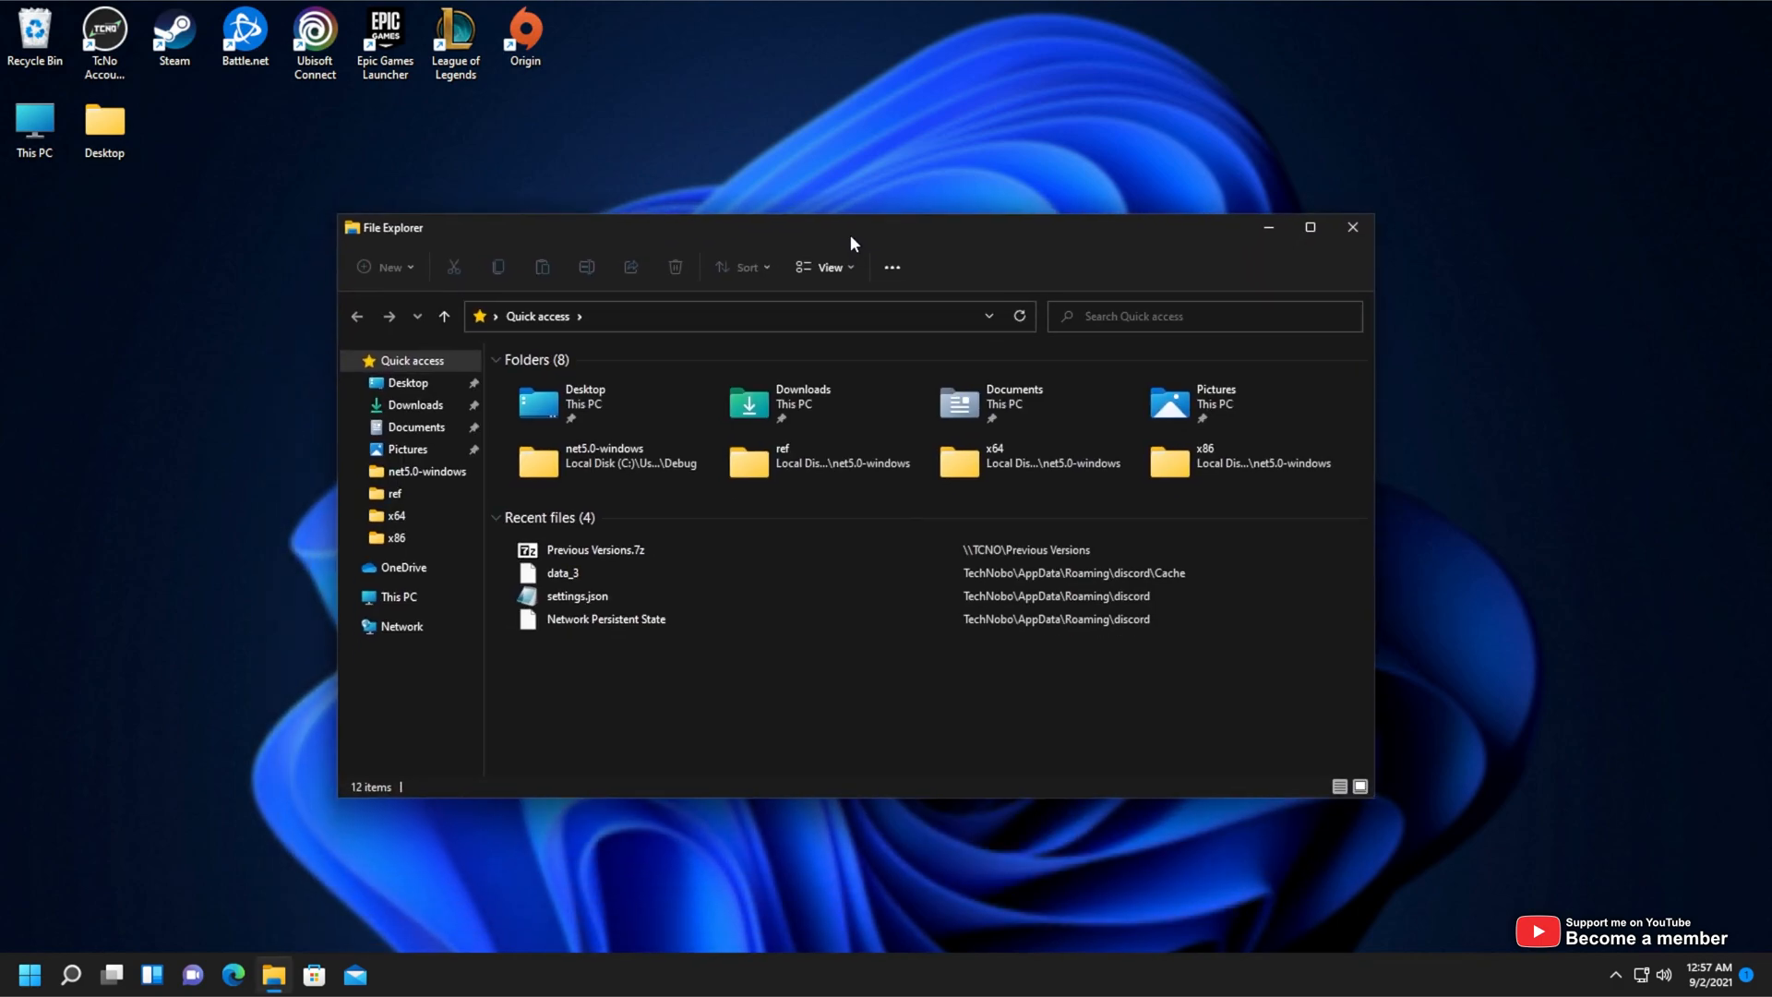
click(595, 543)
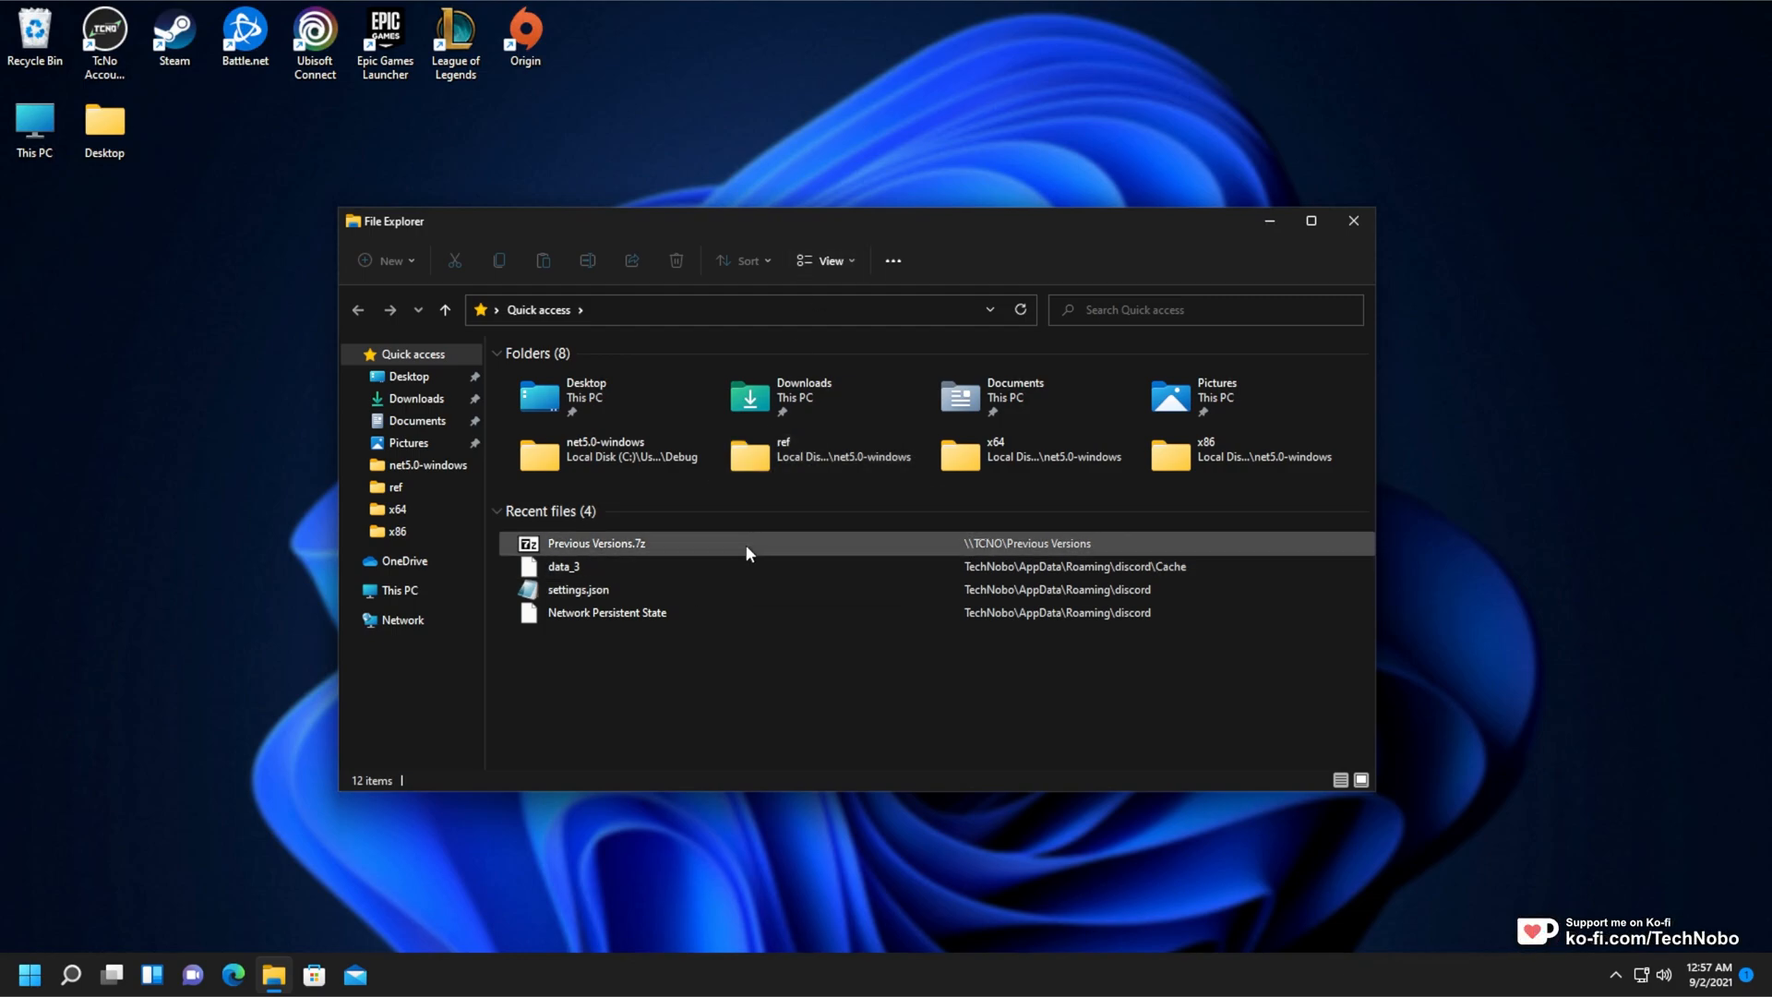
mouse_move(746, 551)
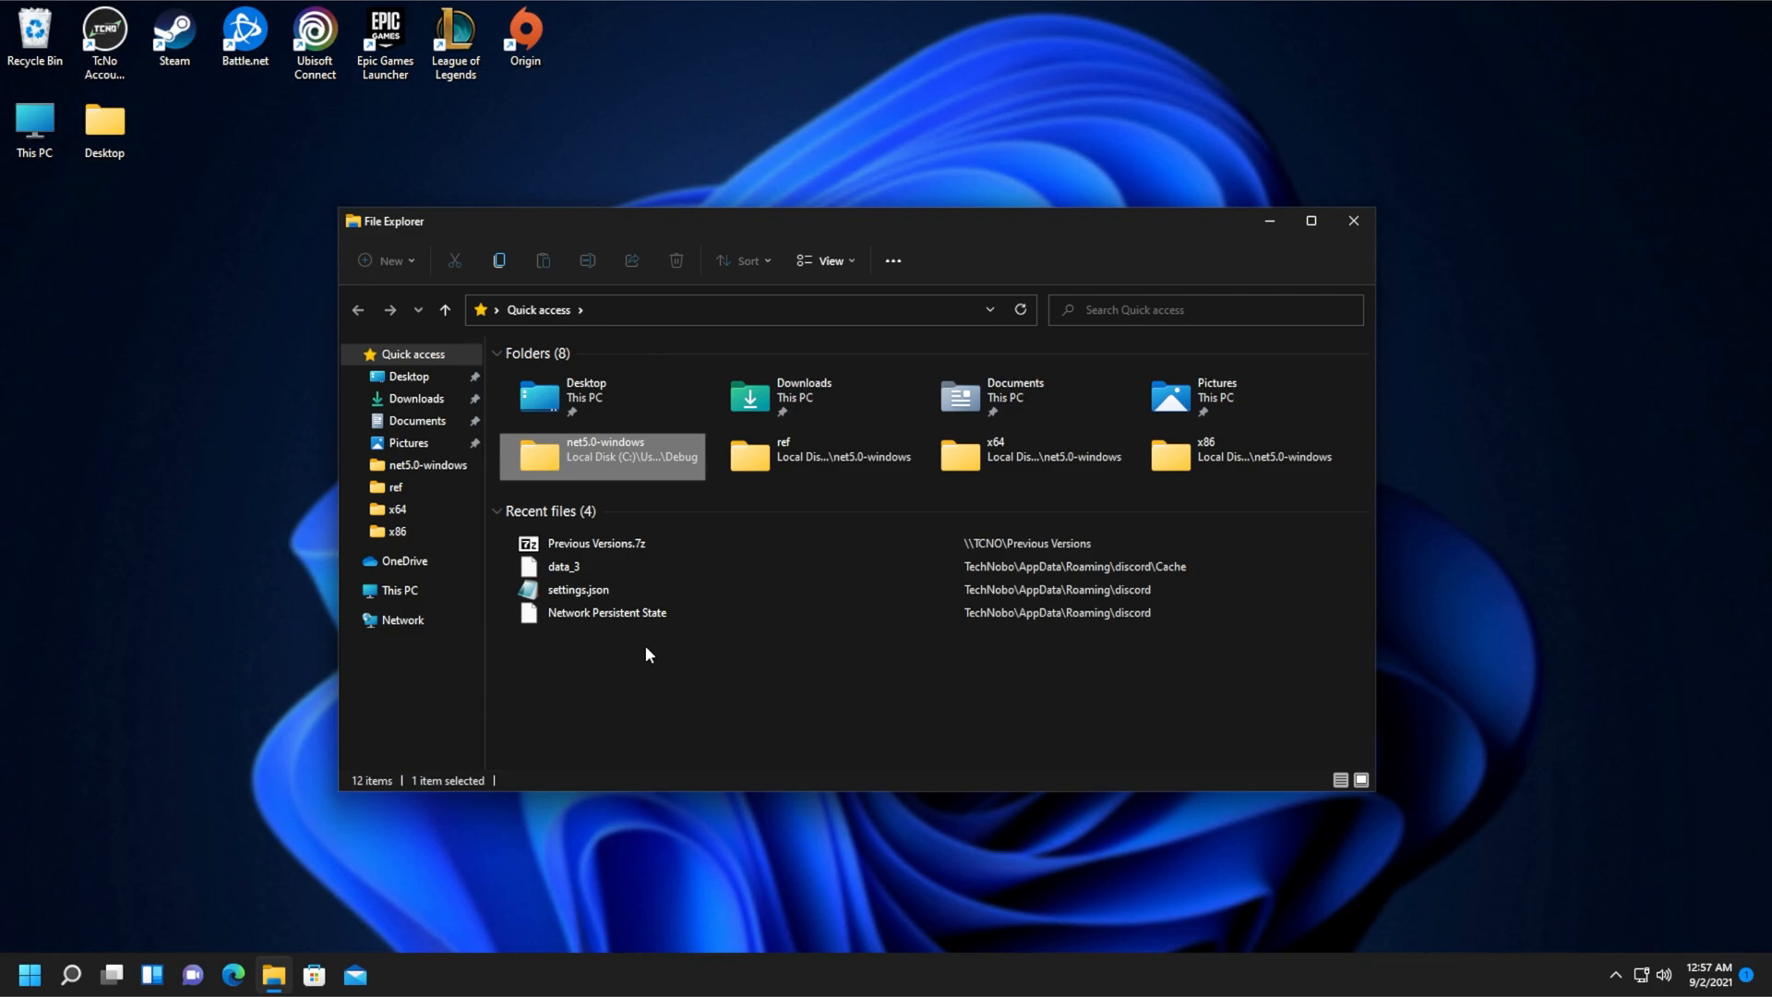
Reach Folder Options via the See more menu's Options command, after dismissing a recent file's context menu
right_click(595, 543)
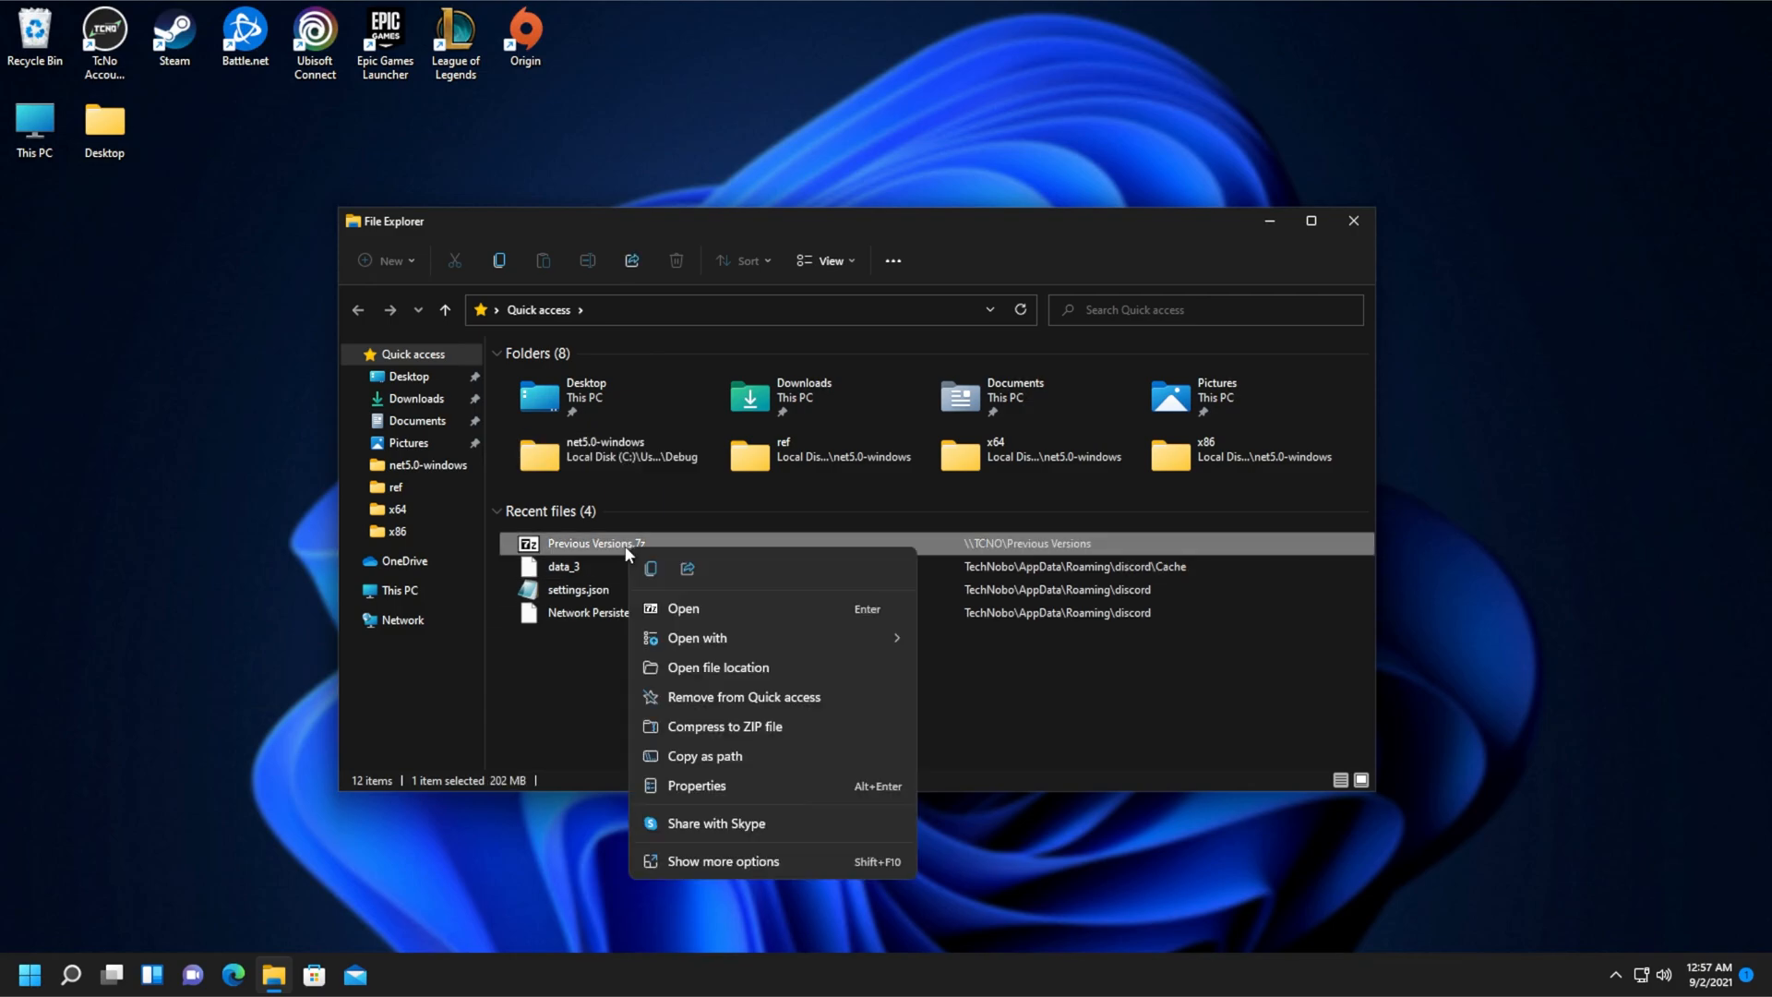
mouse_move(741, 696)
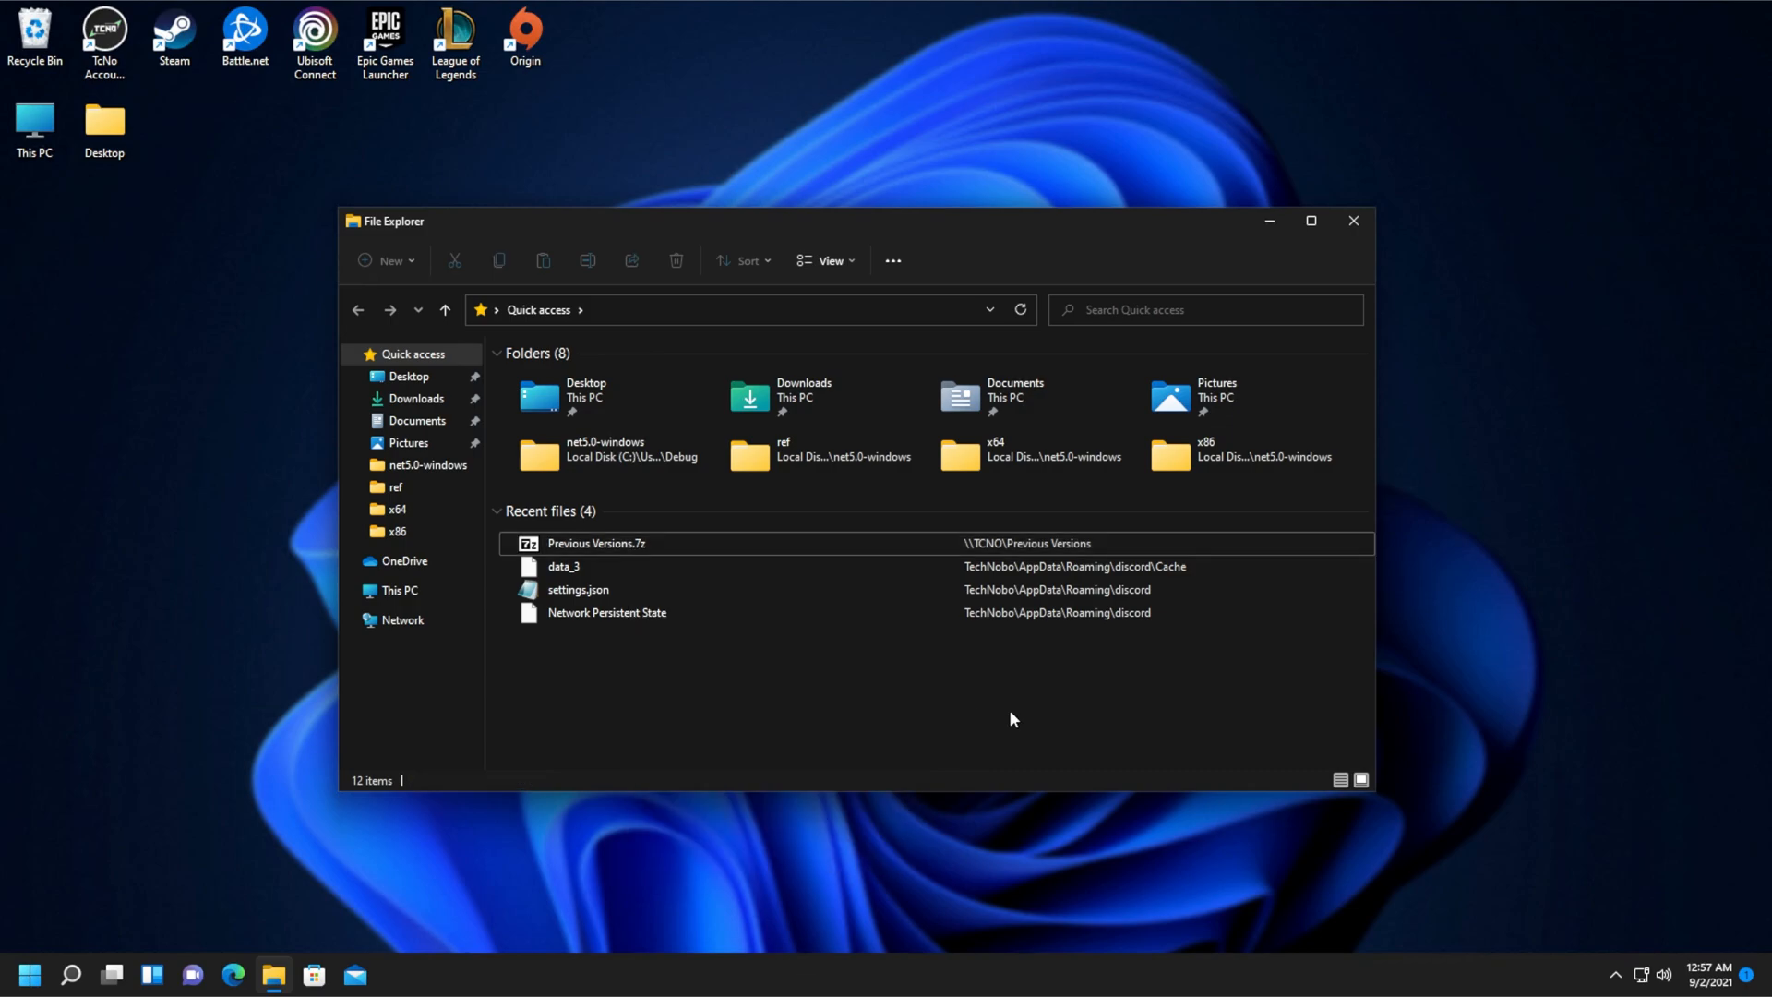
mouse_move(870, 564)
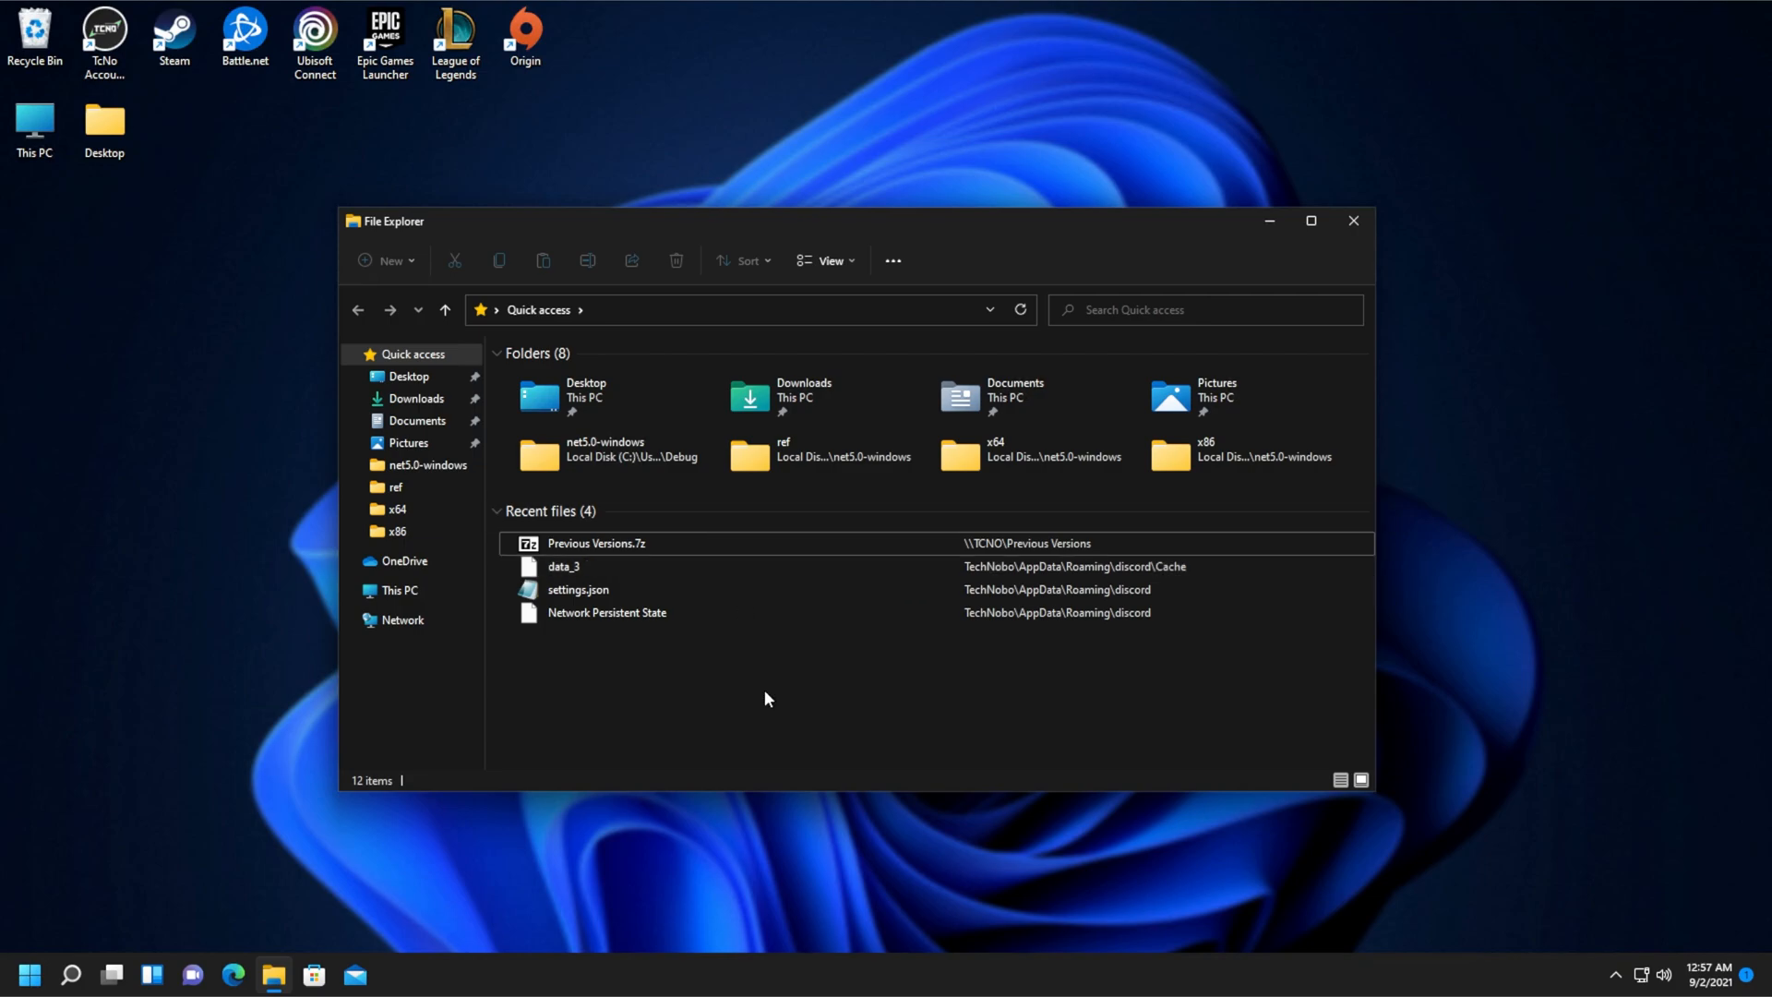
mouse_move(896, 510)
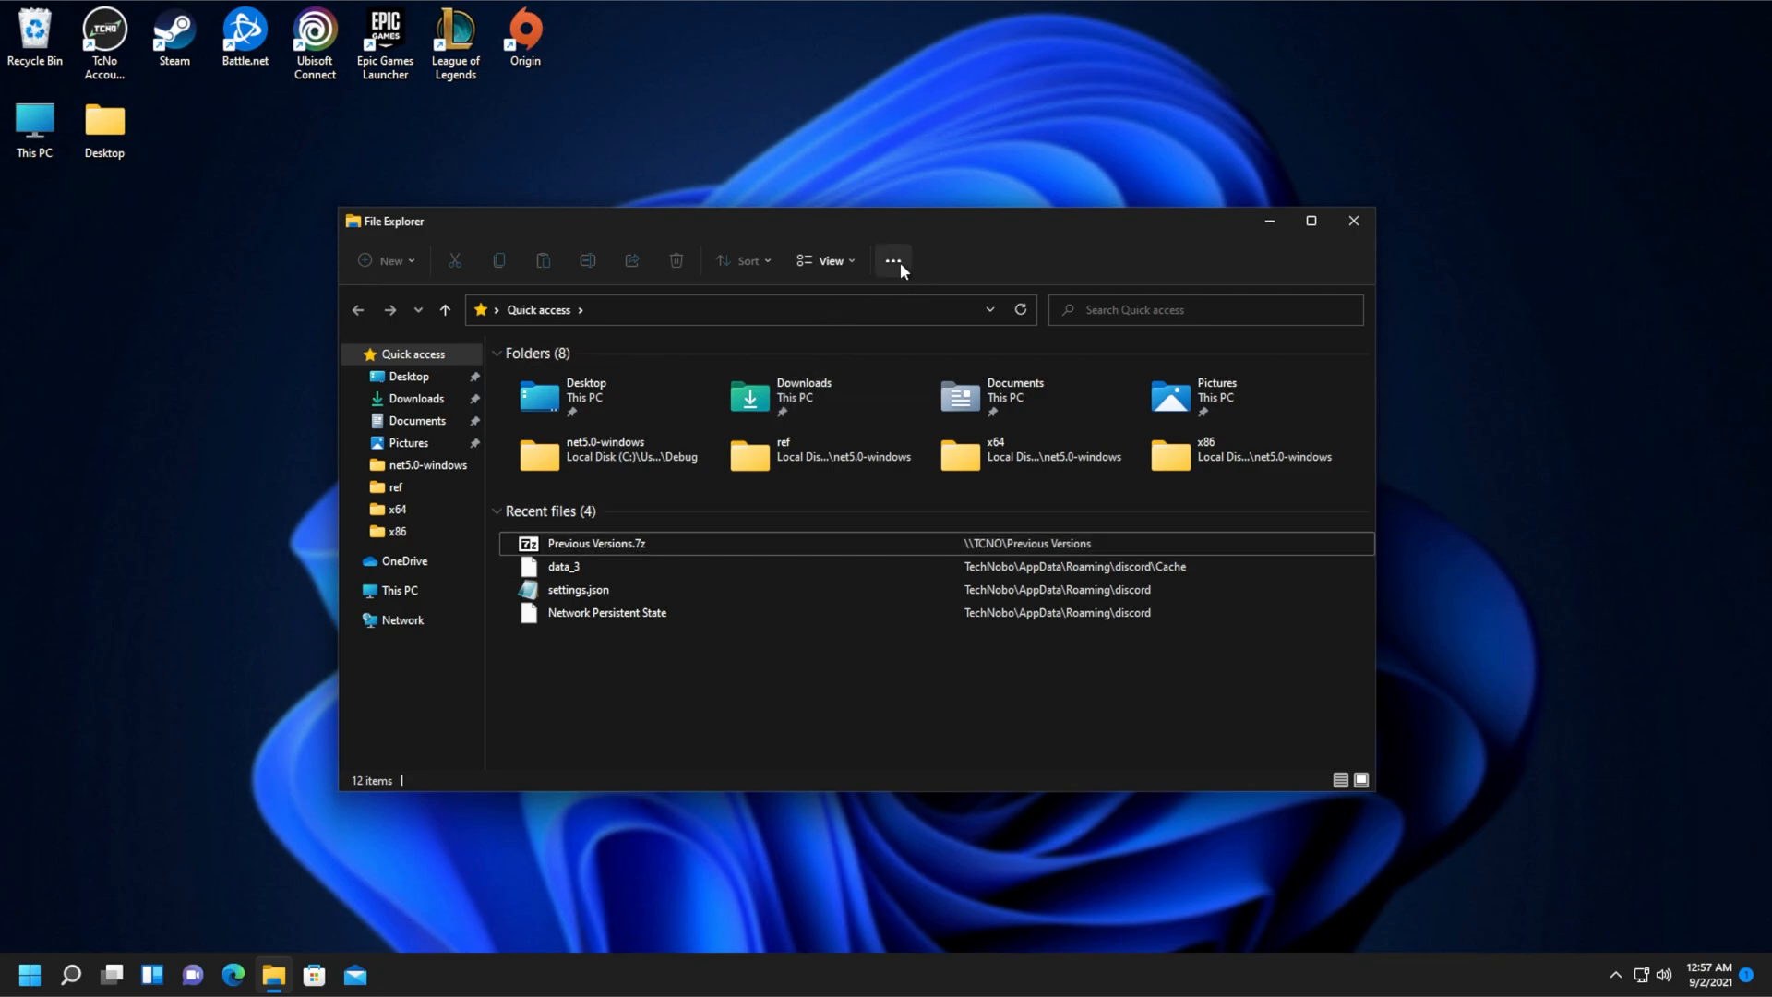
click(892, 261)
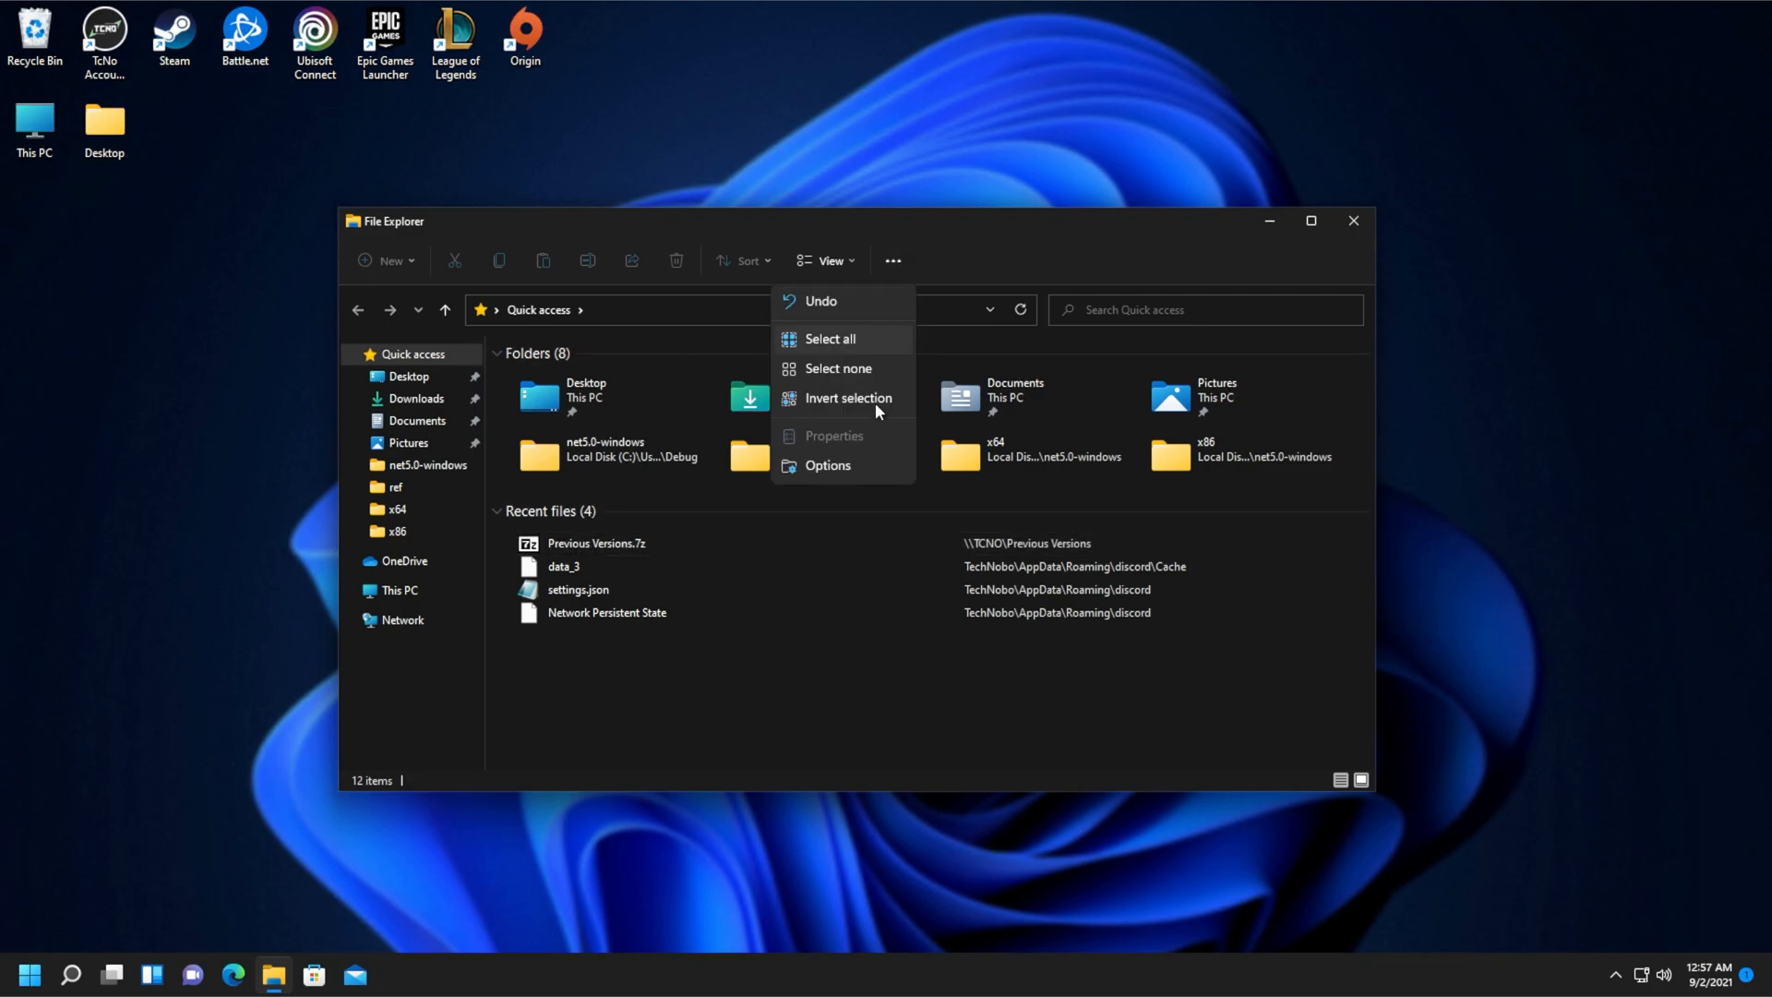
click(827, 464)
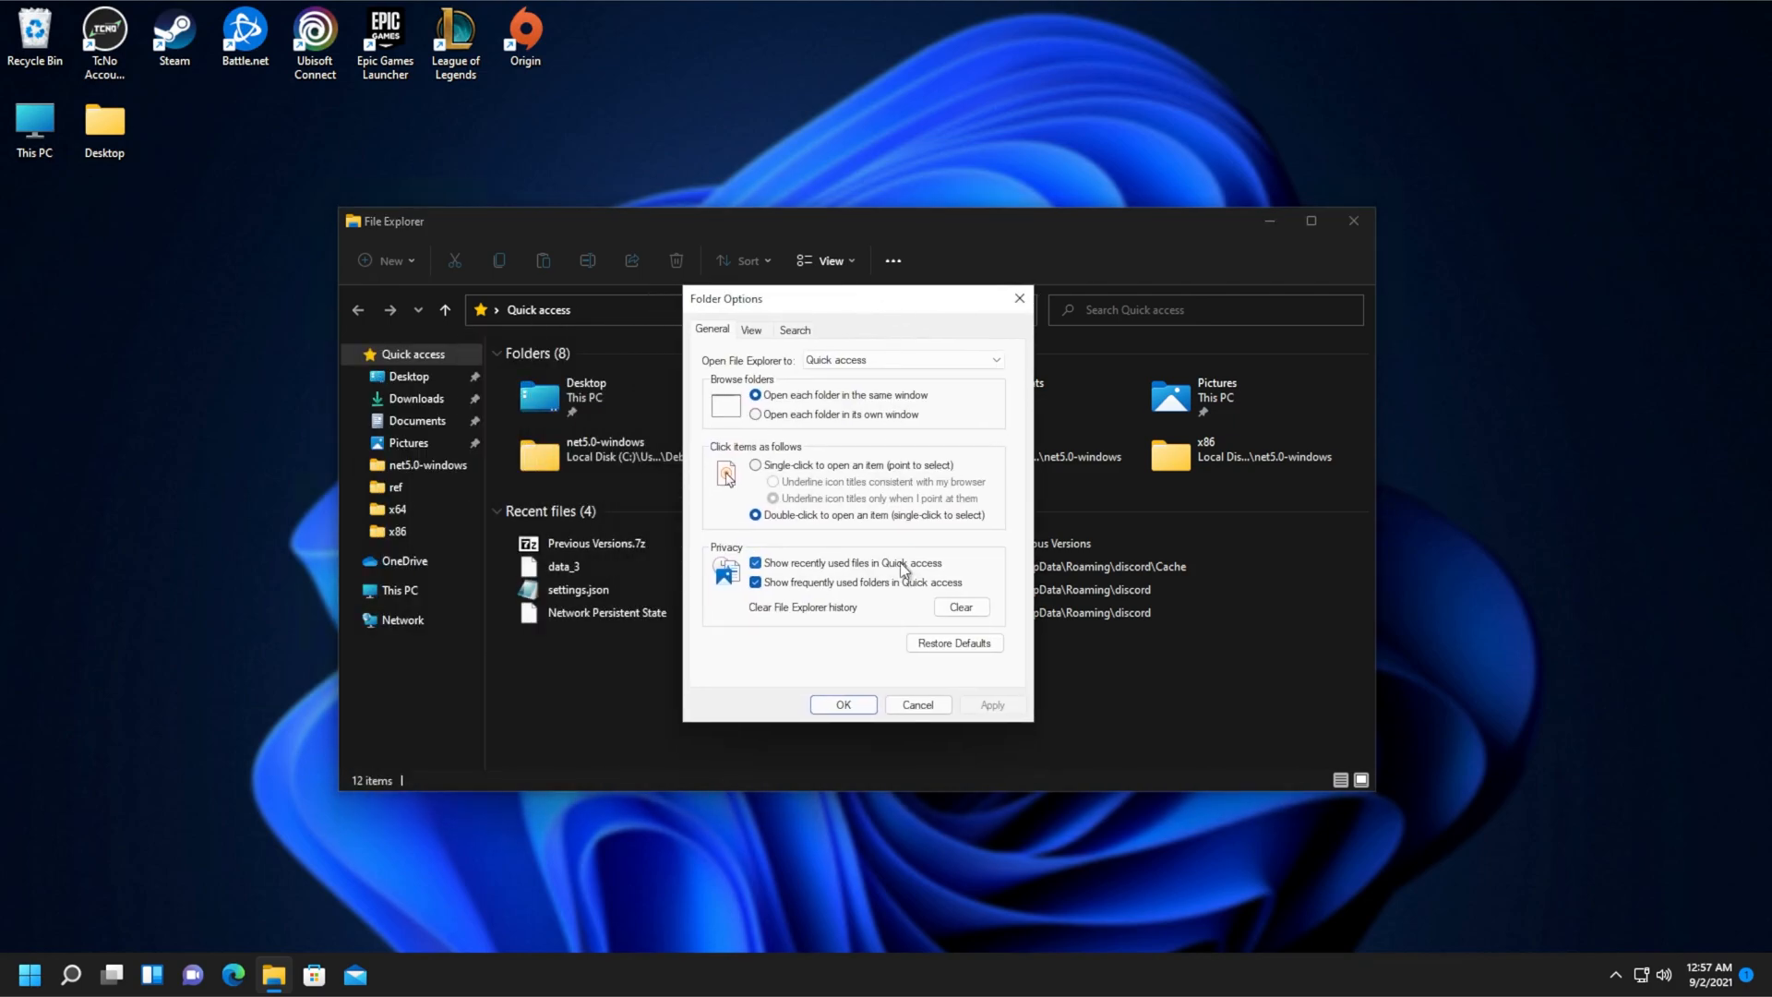
mouse_move(836, 565)
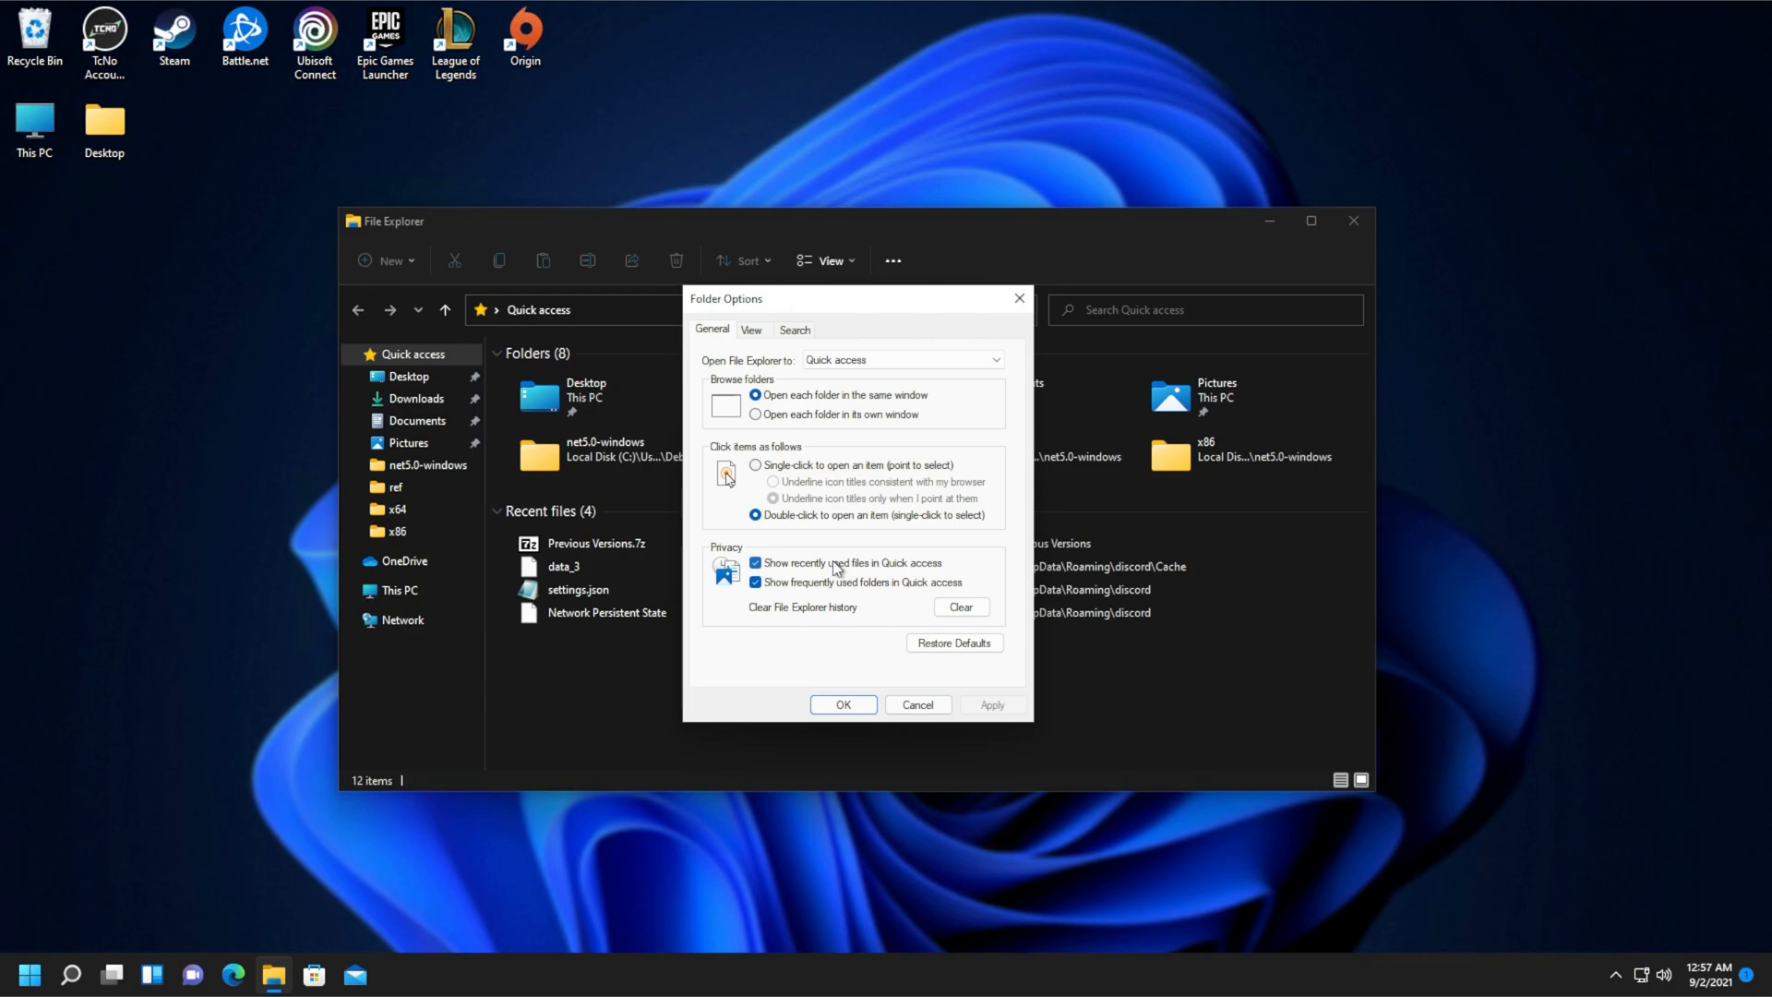
Untick Show recently used files and Show frequently used folders, then Clear the File Explorer history
click(755, 563)
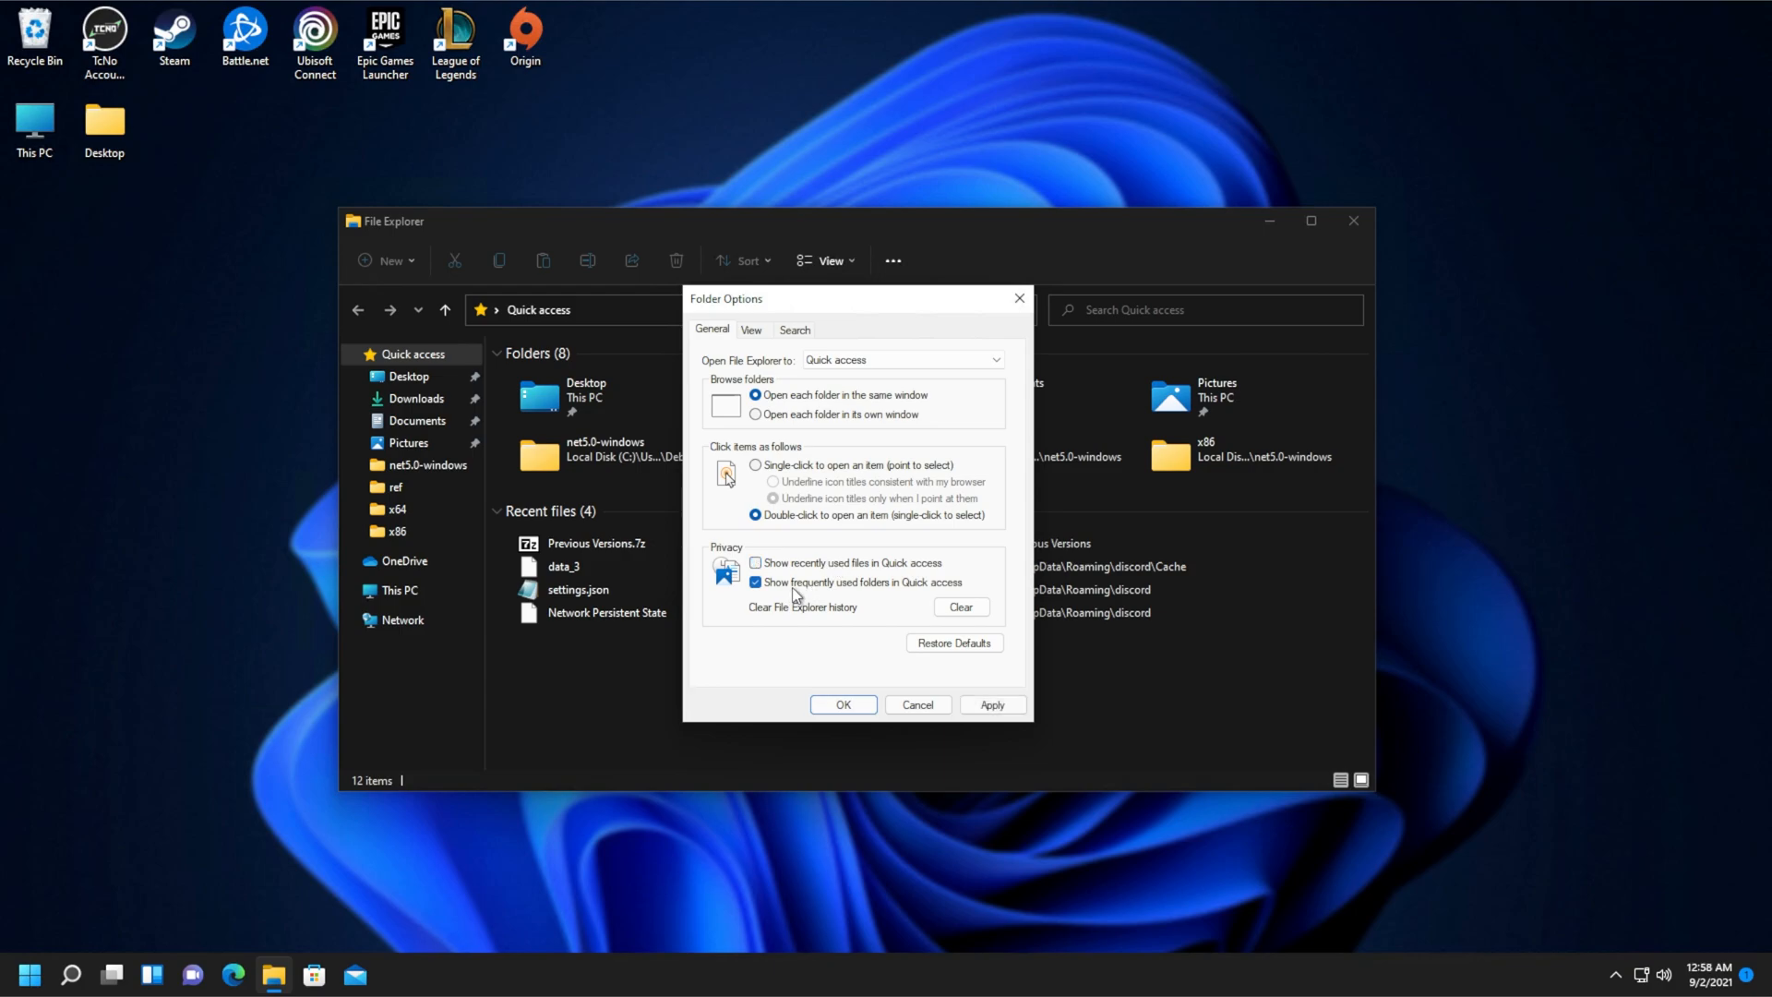
click(755, 582)
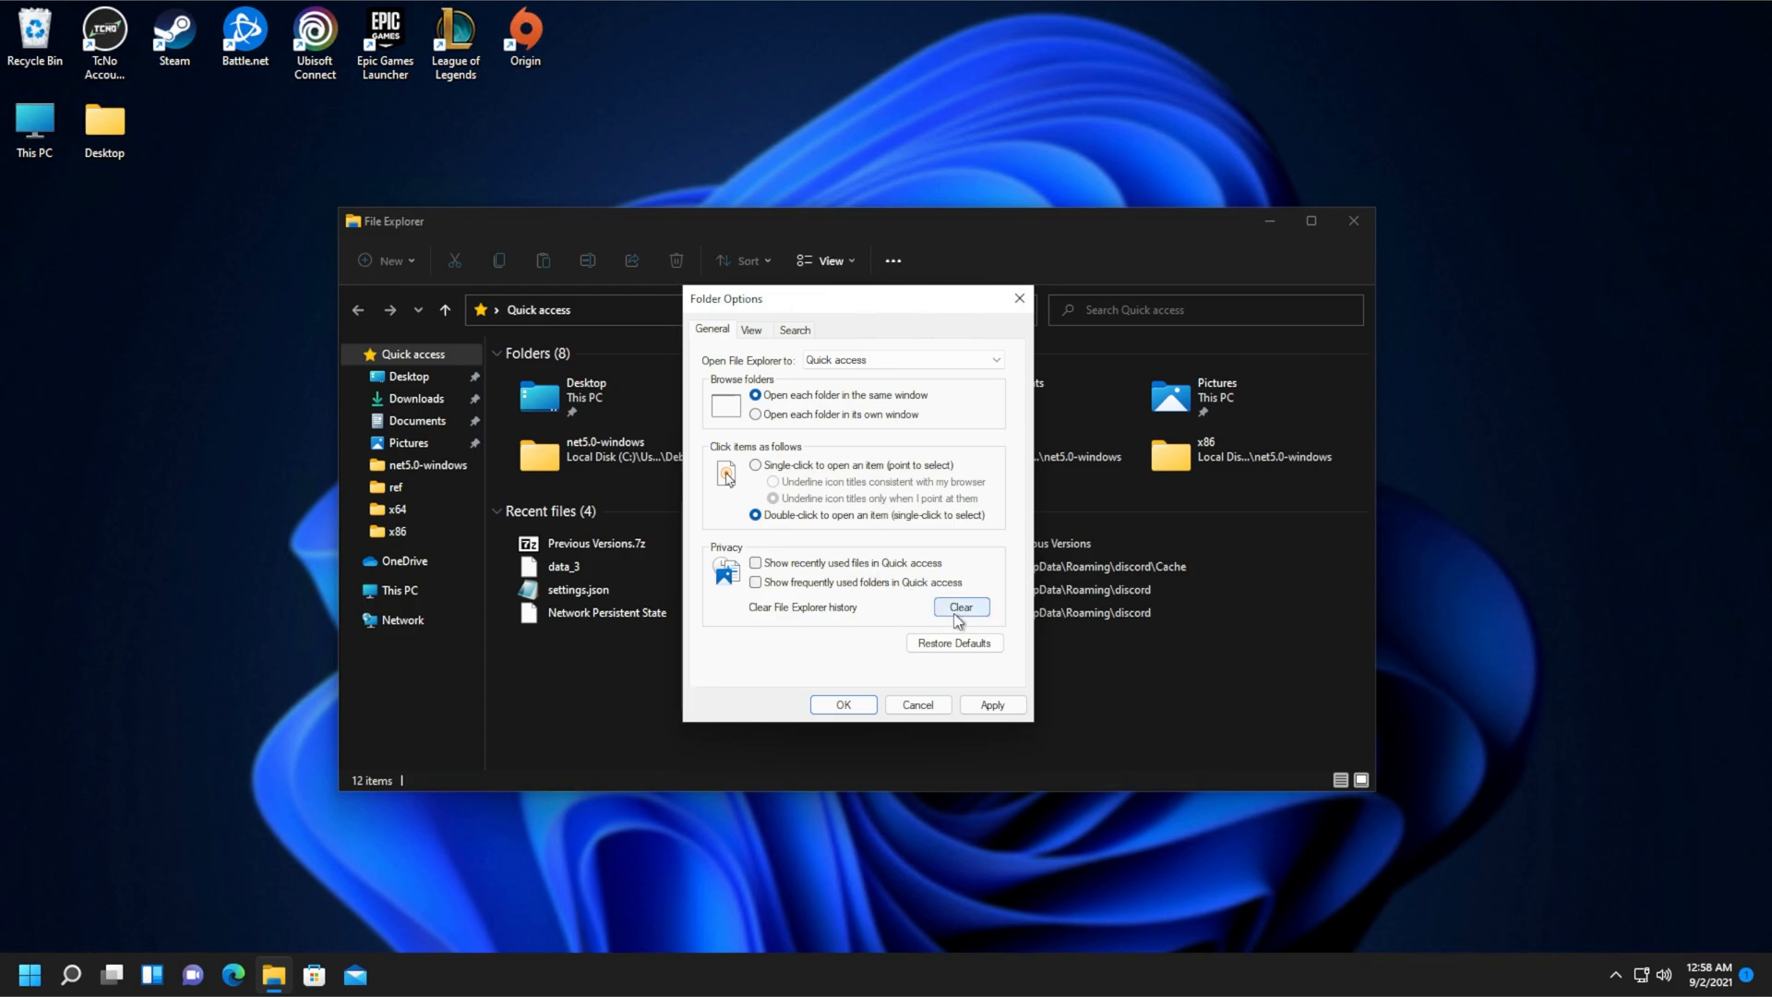
click(960, 607)
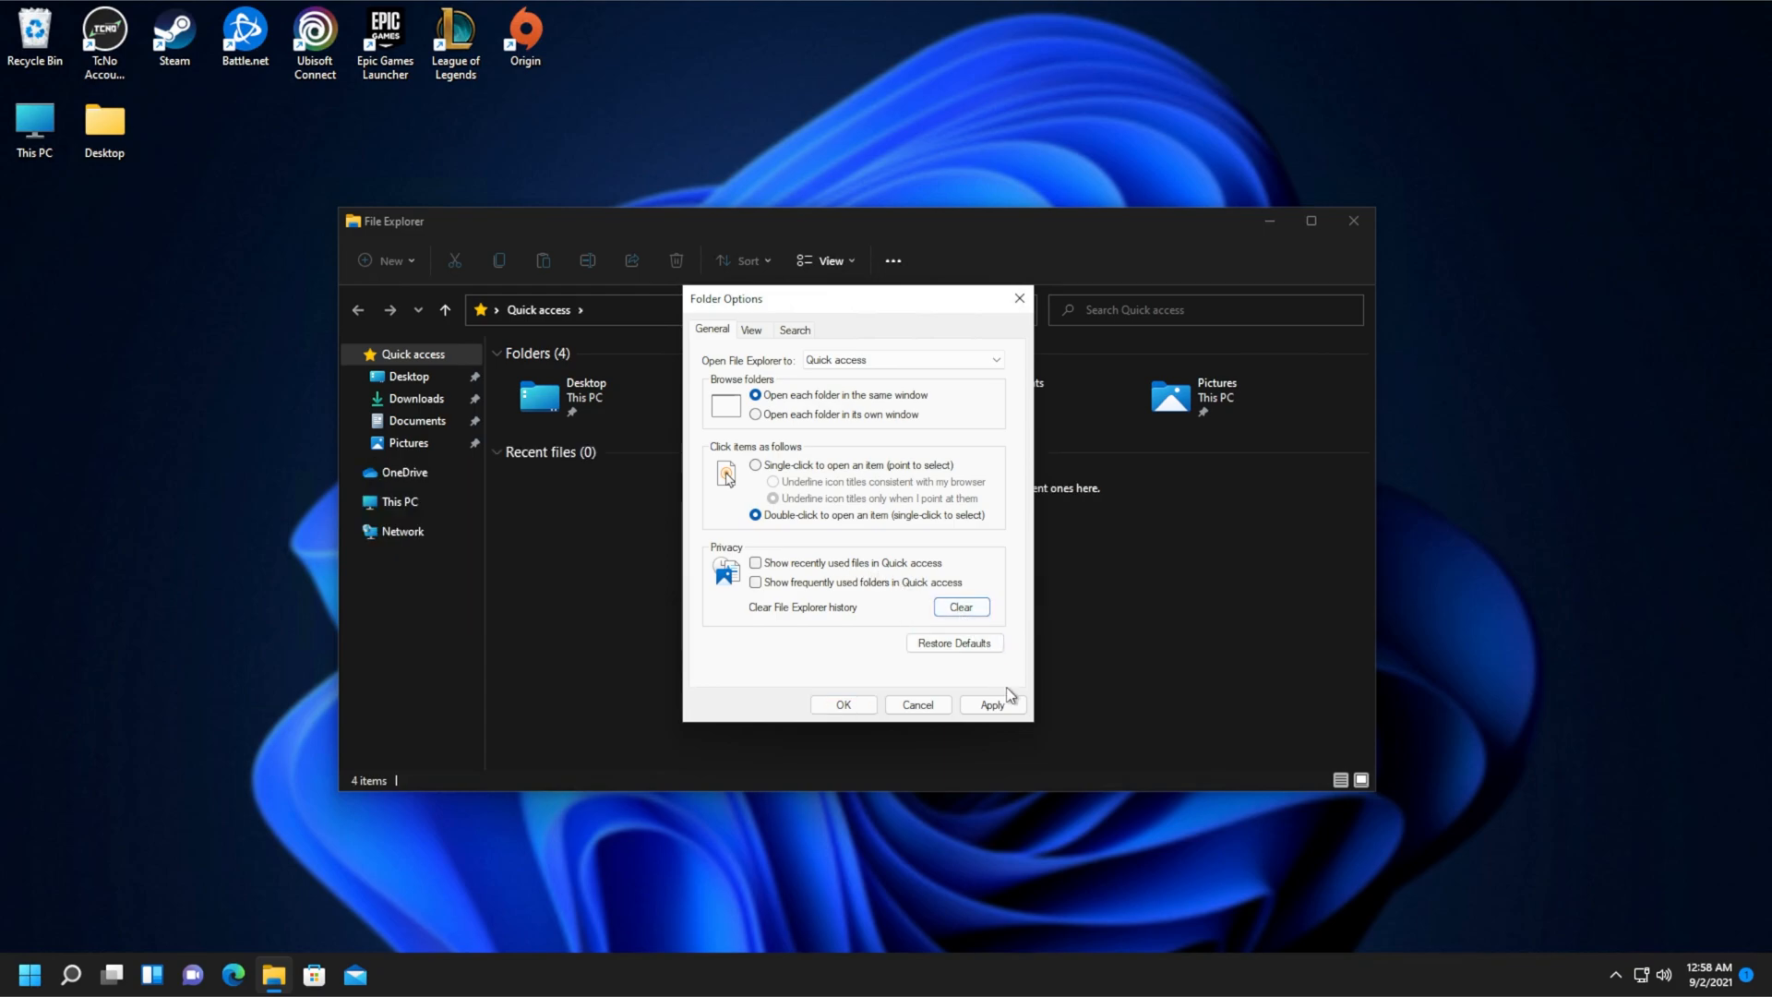